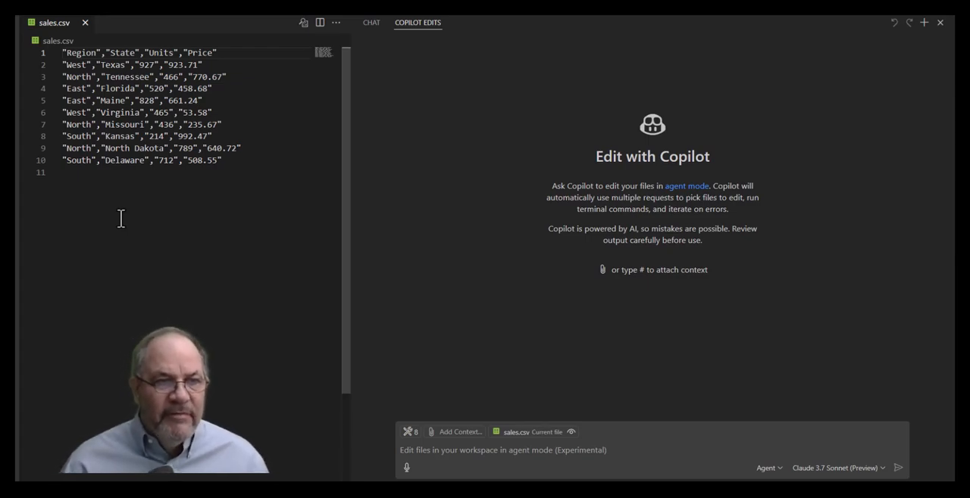
mouse_move(196, 321)
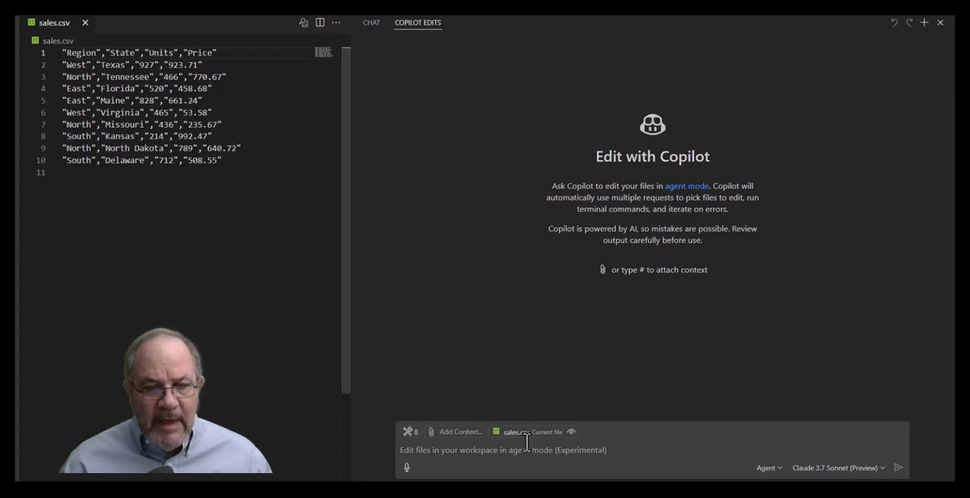
mouse_move(411, 432)
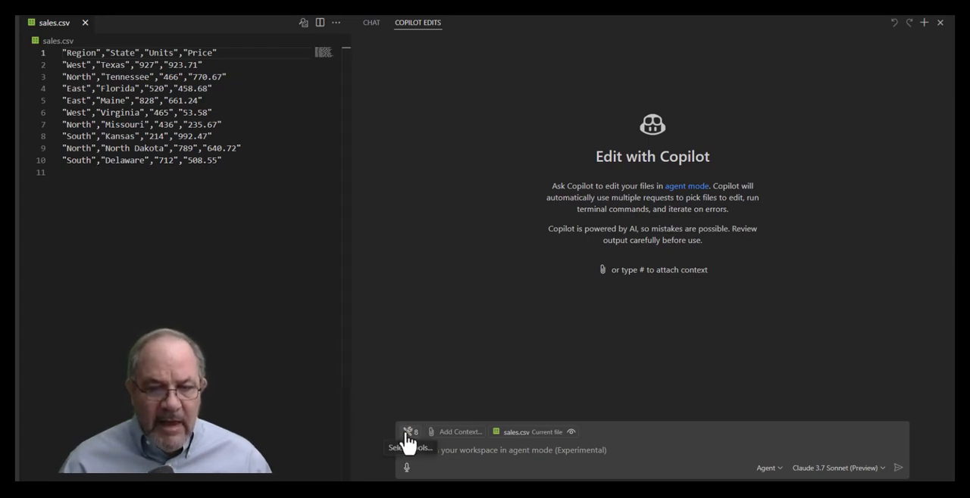
mouse_move(411, 393)
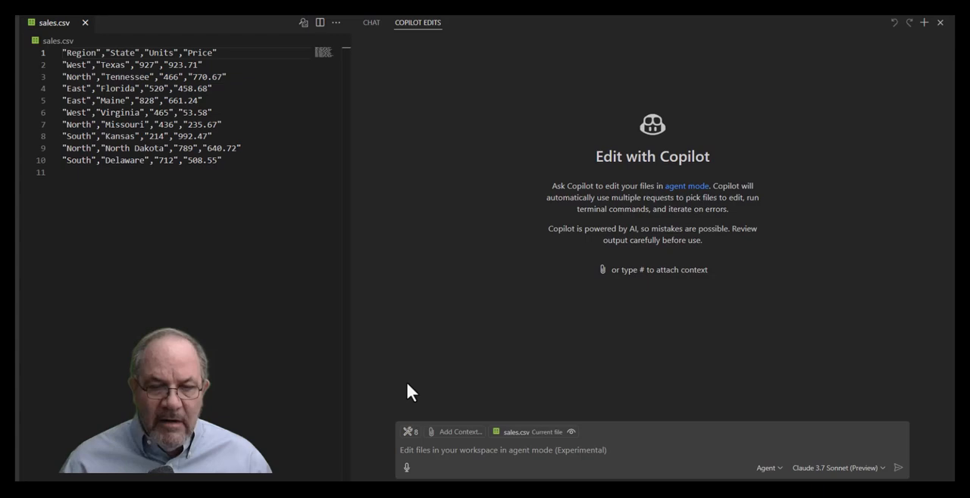
Check the agent's available tools, then ask Copilot to sum units by region
left_click(625, 450)
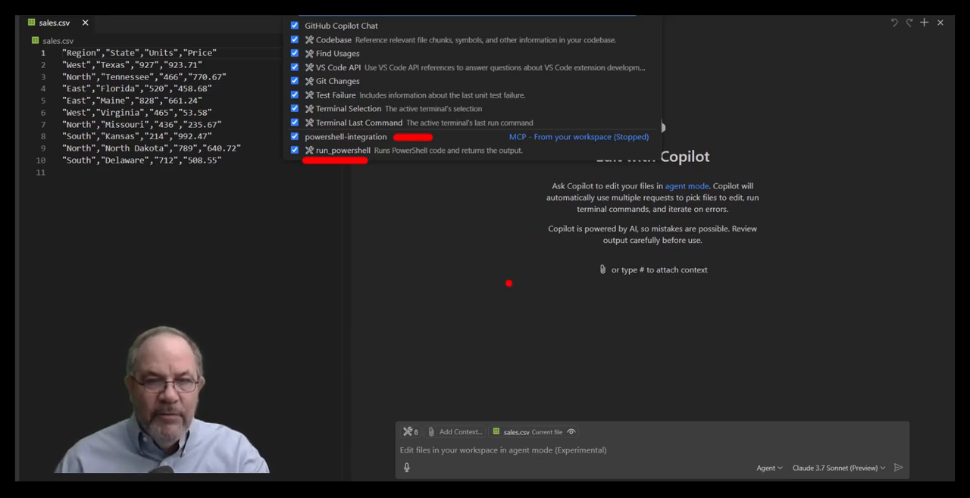
mouse_move(503, 277)
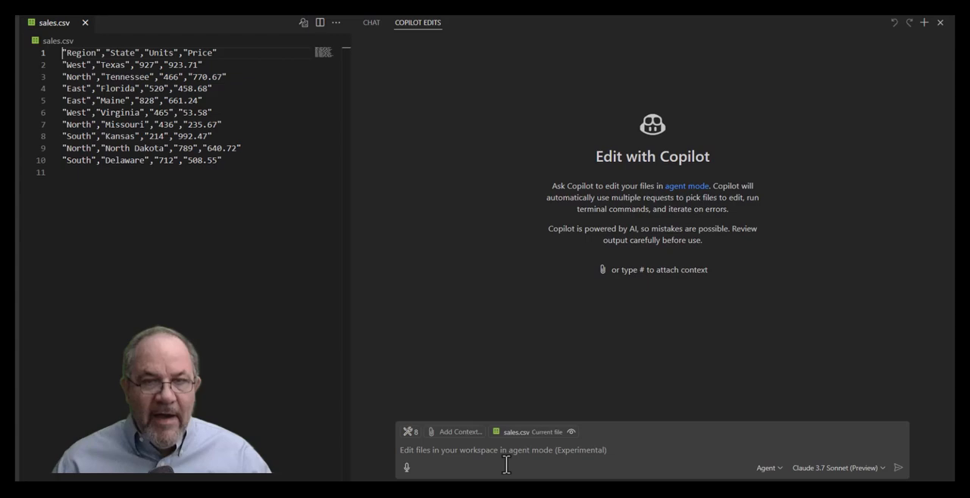
mouse_move(659, 176)
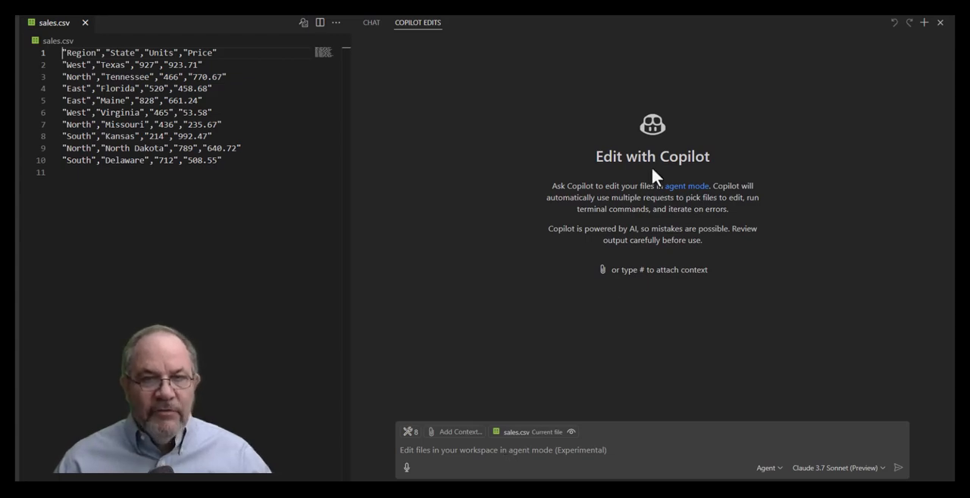
mouse_move(621, 280)
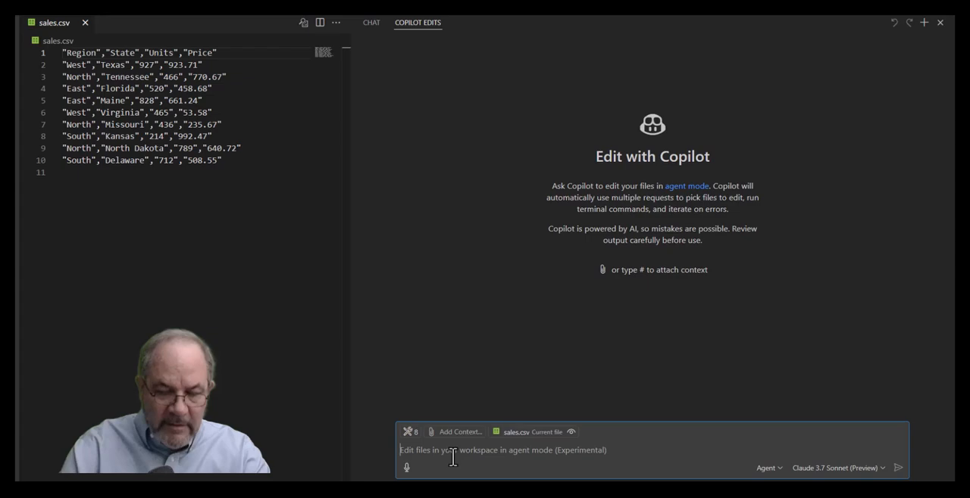
type("sum")
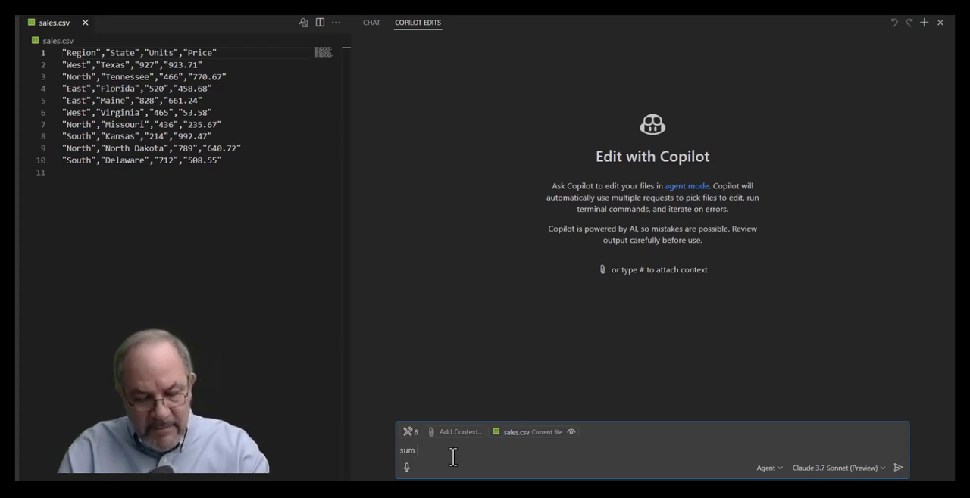
type("unots by")
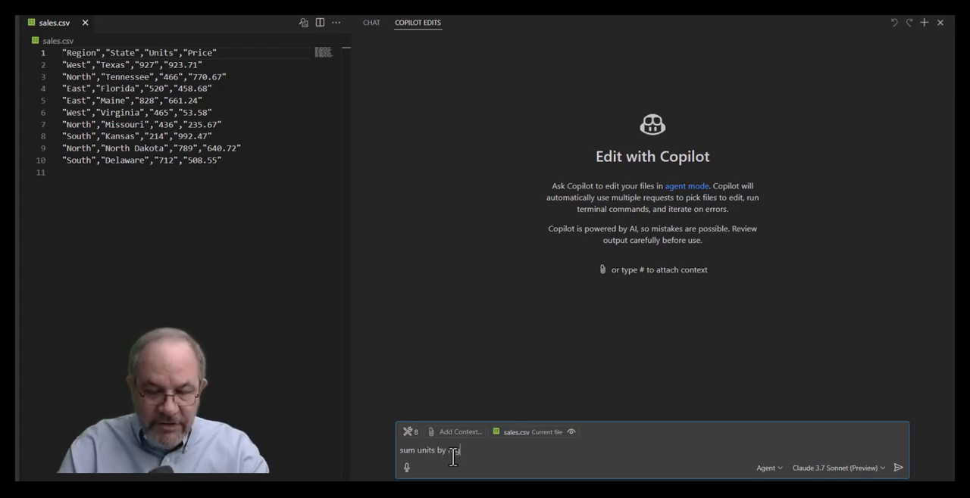
type("egion")
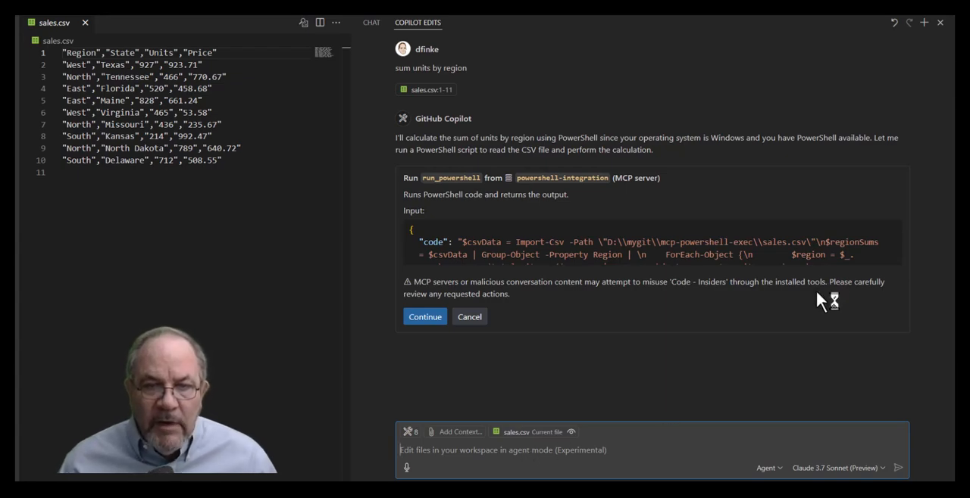
mouse_move(443, 196)
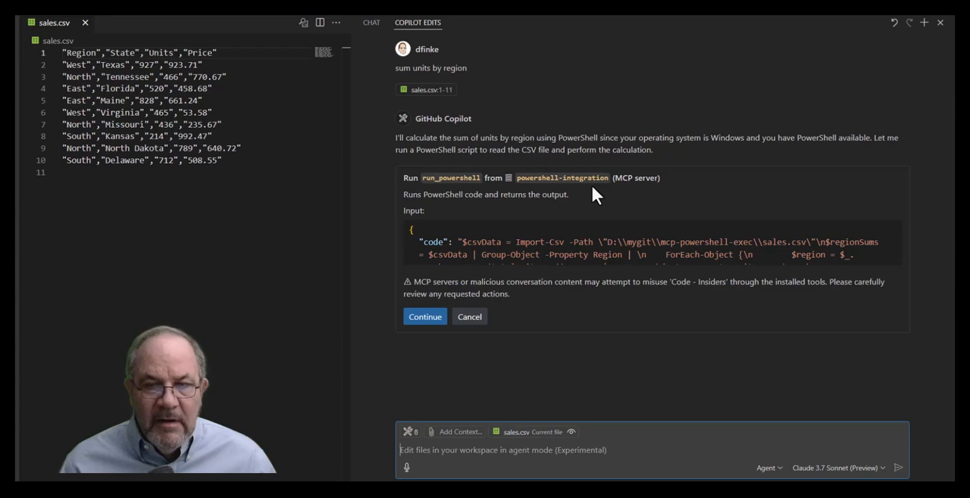
mouse_move(541, 241)
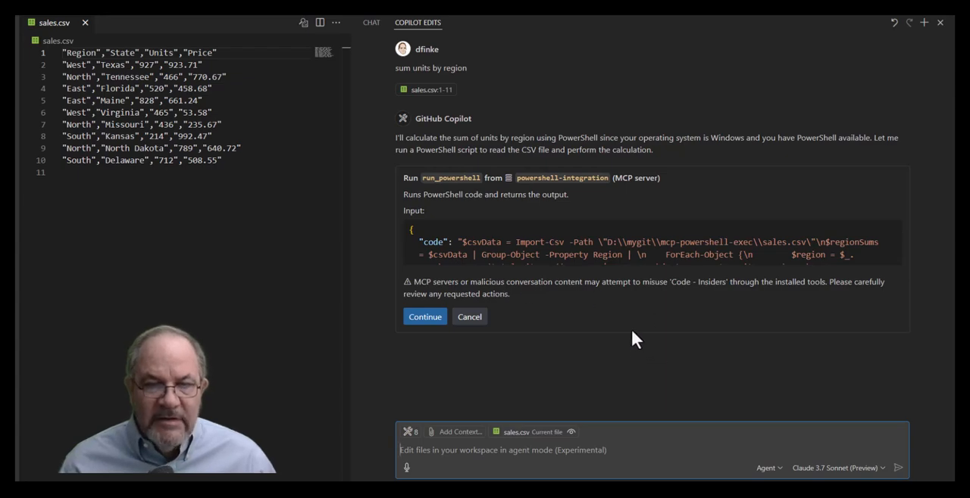
mouse_move(441, 349)
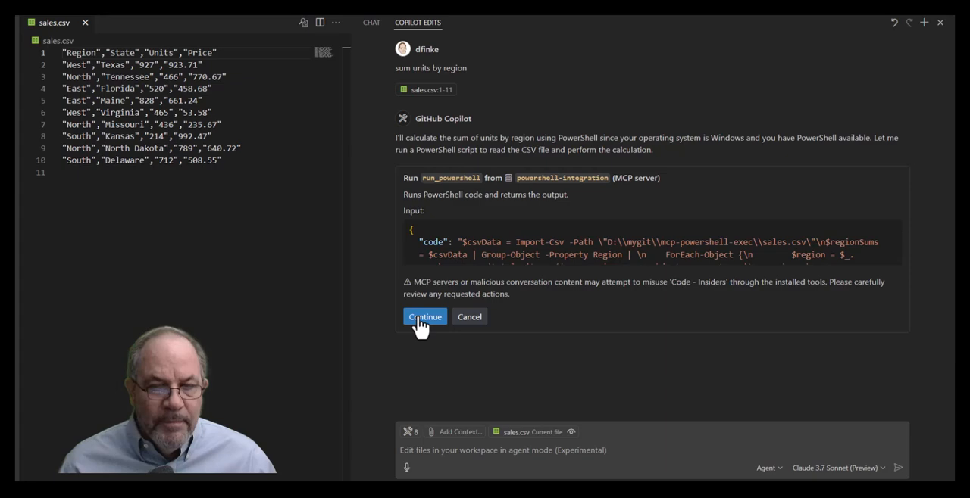
Allow run_powershell to run, returning units West 1,392, North 1,691, East 1,348, South 926
left_click(424, 316)
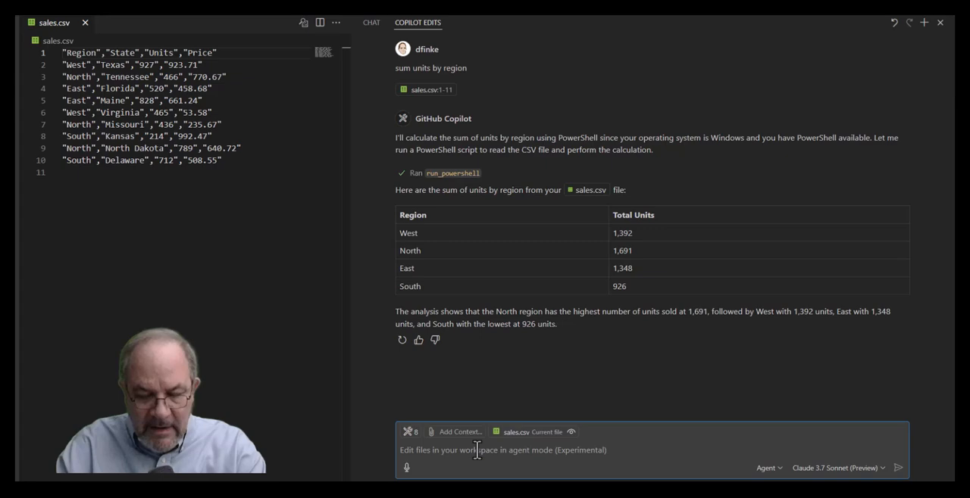
Ask for price by region and approve the run: West $977.29, North $1,647.06, East $1,119.92, South $1,501.02
type("price by")
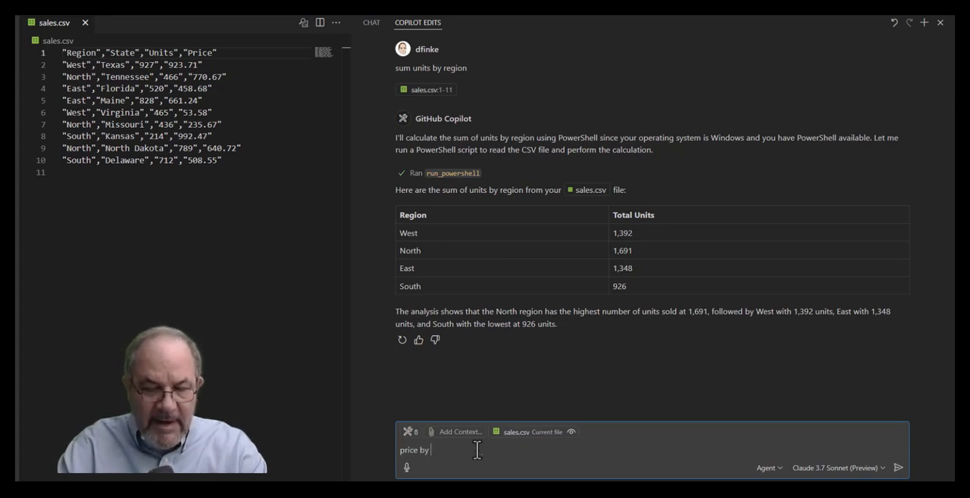
type("region")
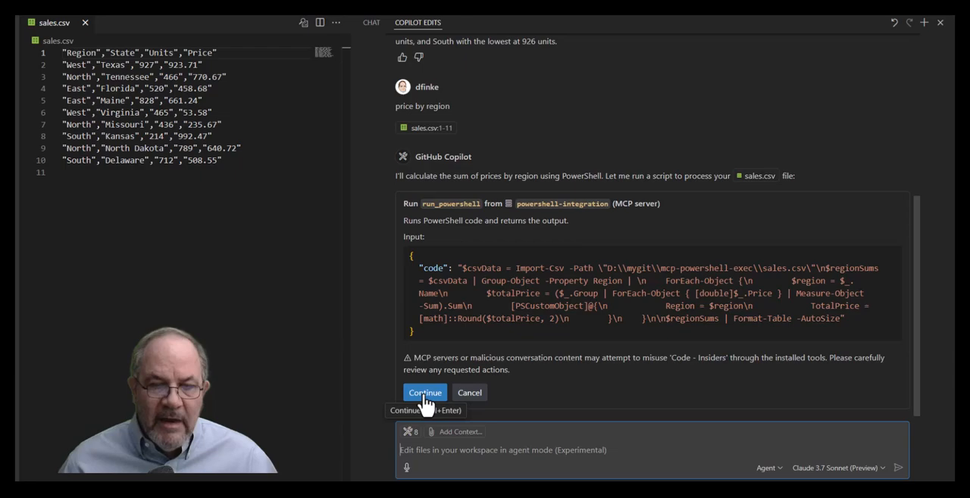
left_click(425, 393)
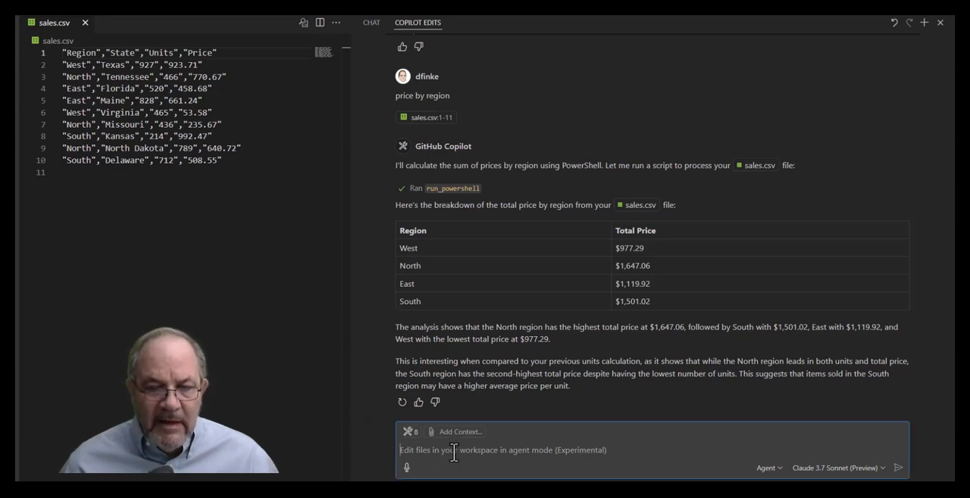
Request 'save script' so Copilot creates RegionSummary.ps1 exporting units and price to CSV
type("sa")
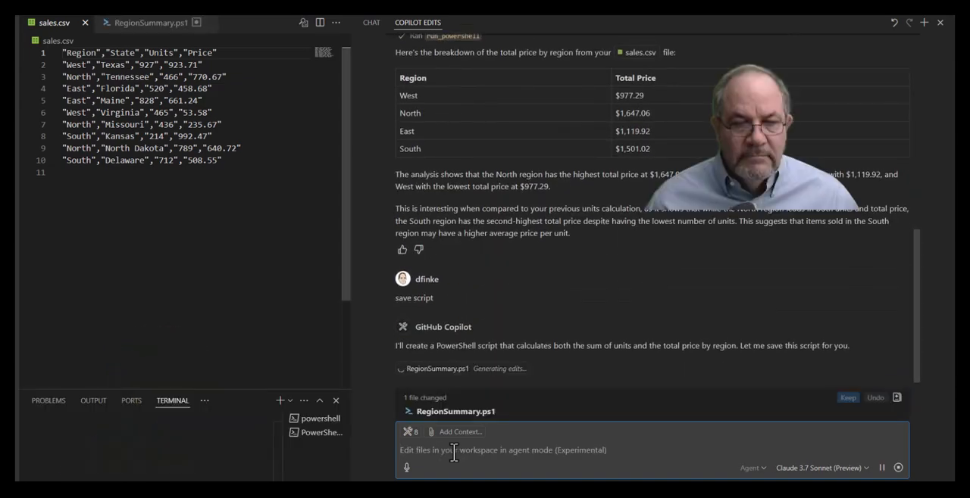
left_click(137, 23)
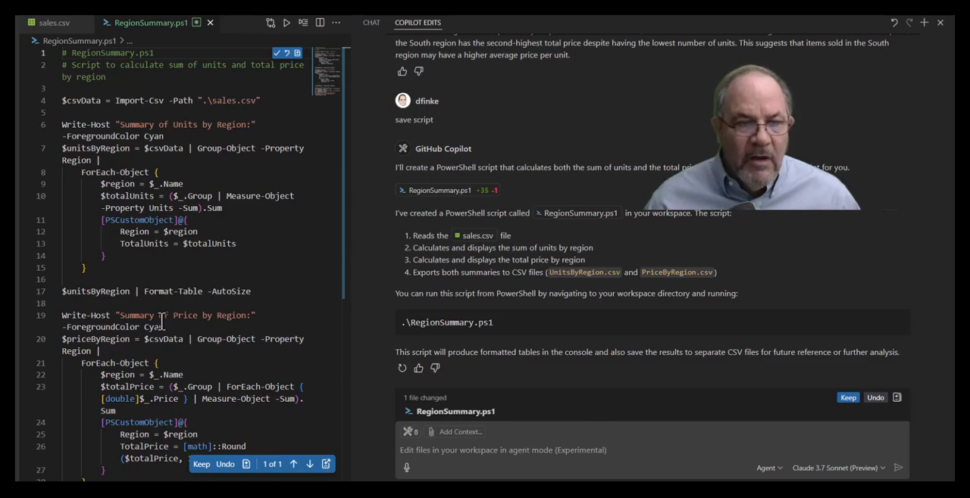
Keep Copilot's RegionSummary.ps1 edits in the workspace
scroll("down", 3)
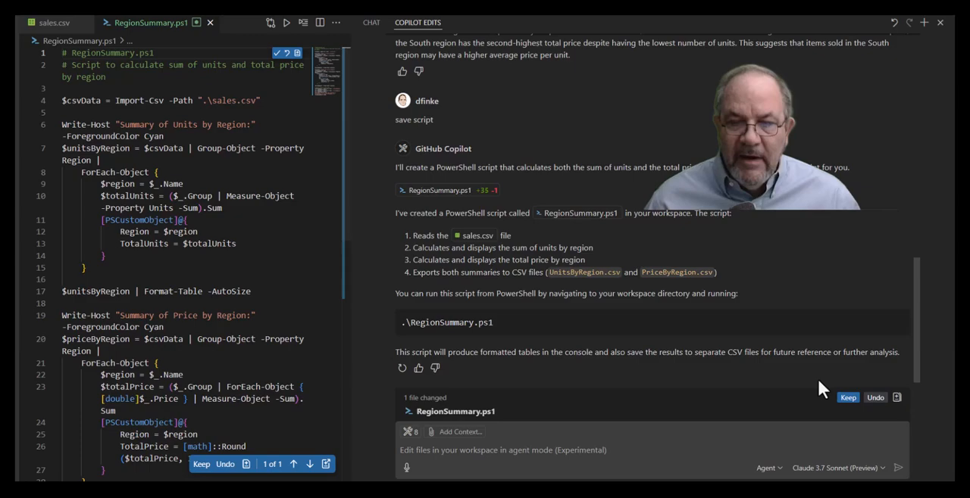
left_click(845, 398)
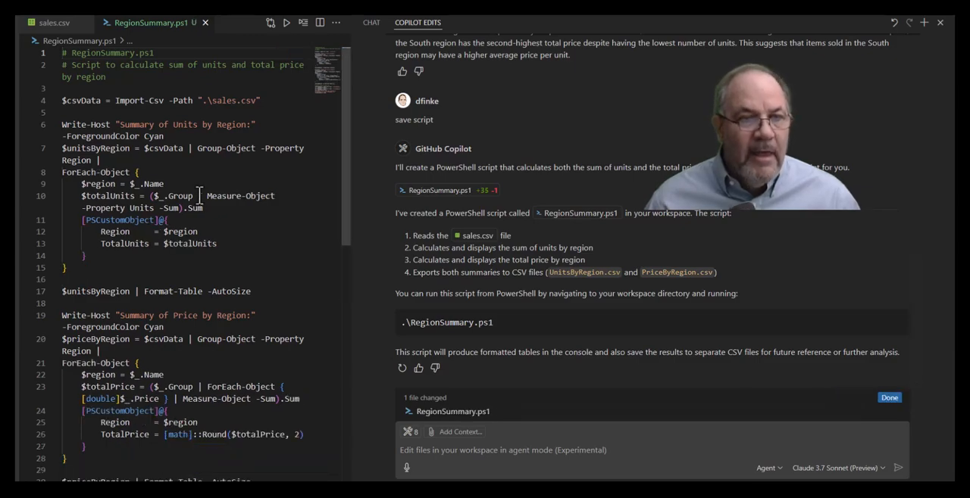
scroll("down", 3)
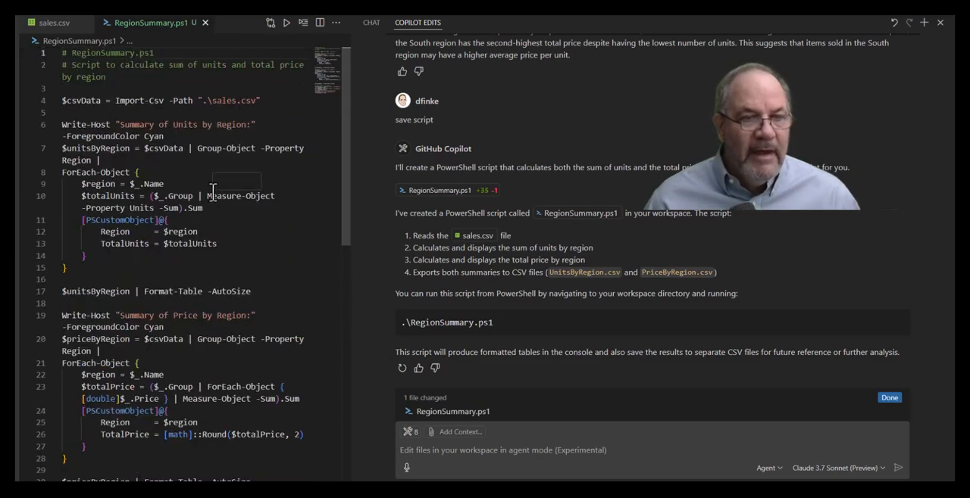
mouse_move(242, 195)
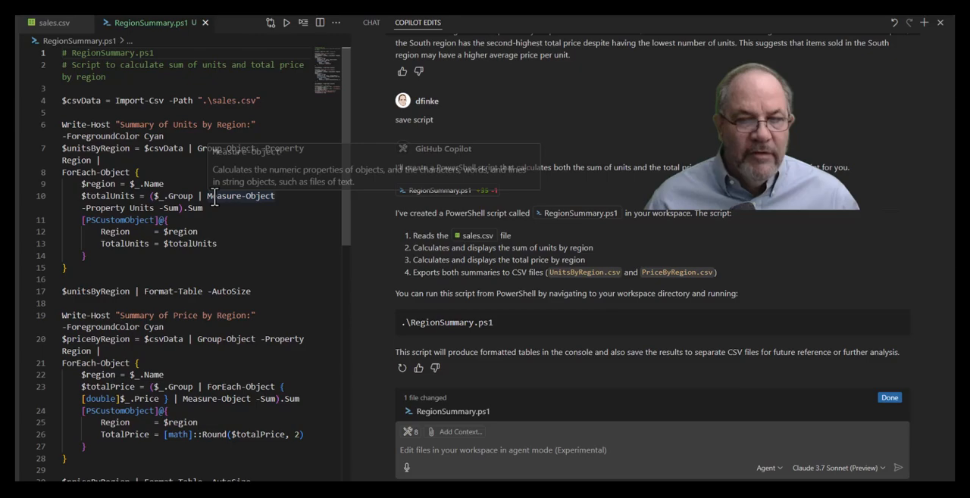